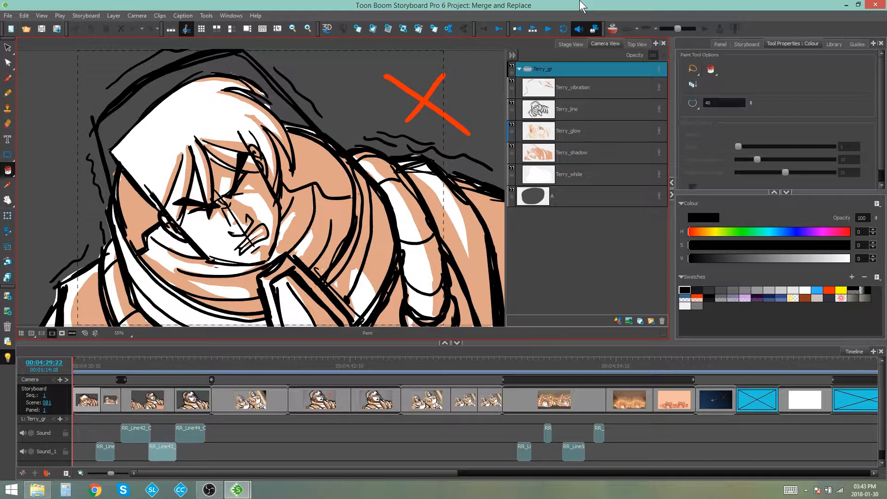
pyautogui.moveTo(330, 20)
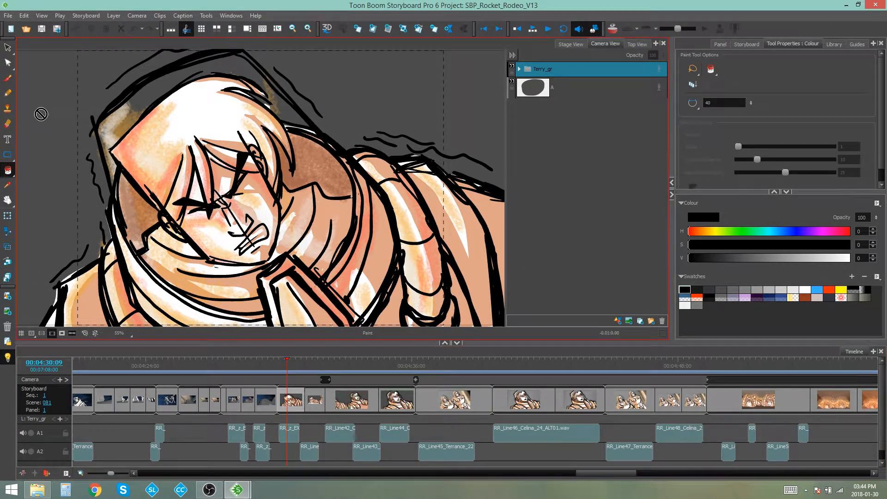
# Start Merge and Replace from the File menu to reach the Advanced Merge Storyboard dialog
pyautogui.click(9, 15)
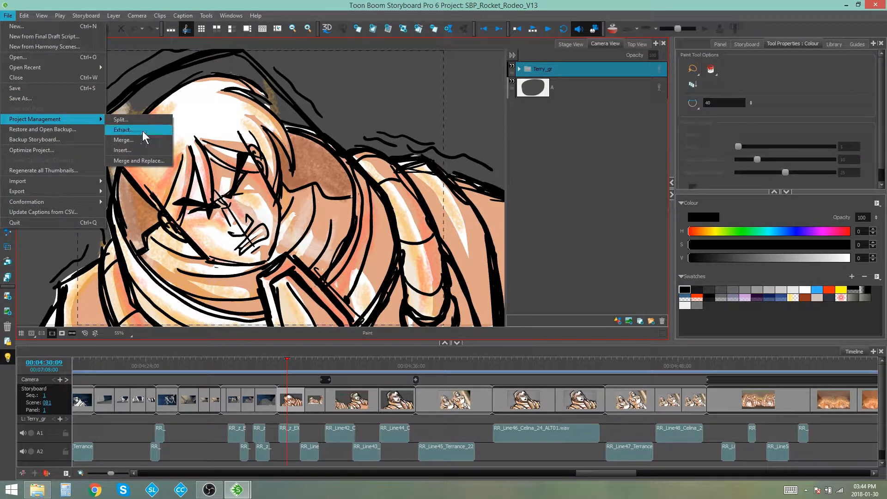
pyautogui.moveTo(142, 167)
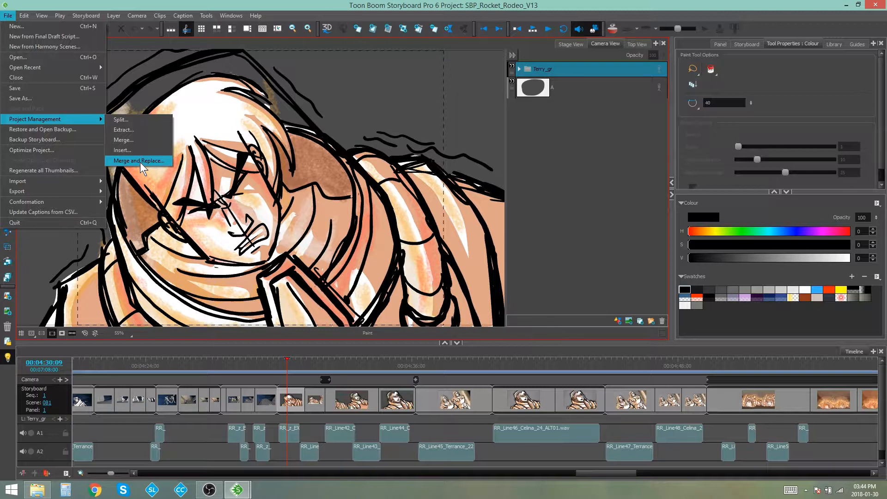
pyautogui.click(137, 161)
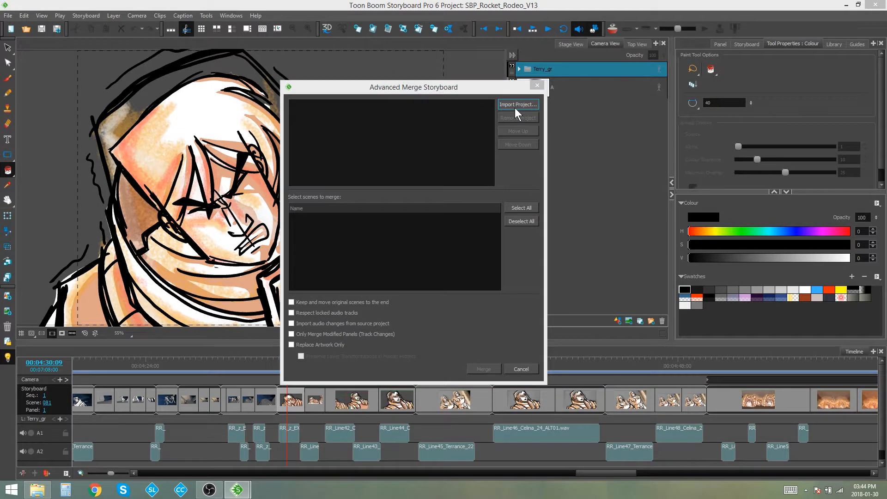
# Import Merge and Replace.sboard as the merge source and include all its scenes
pyautogui.click(518, 104)
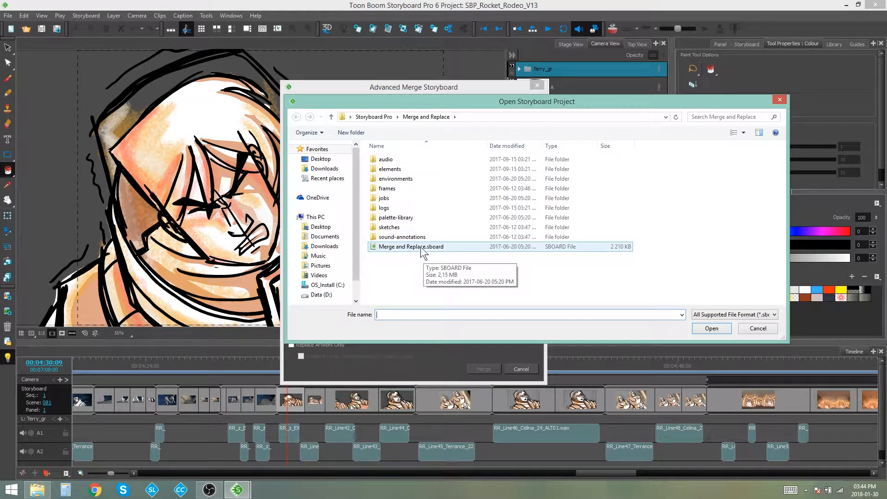
pyautogui.click(410, 245)
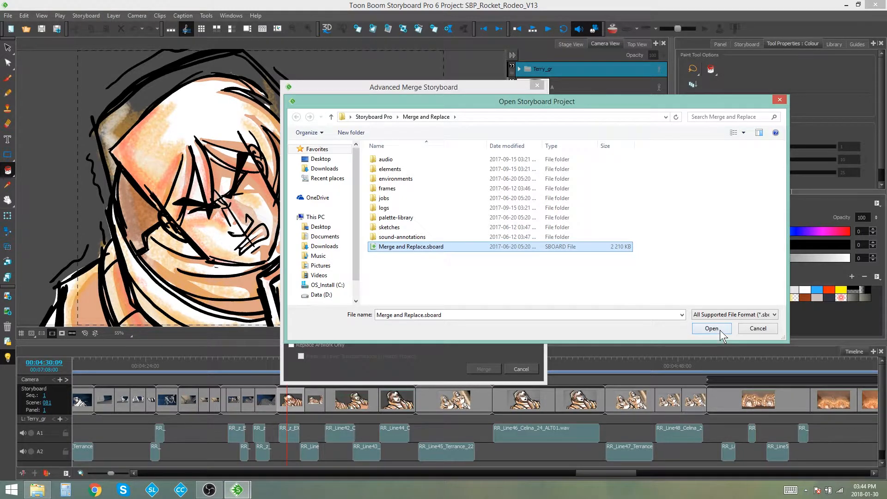
pyautogui.click(711, 329)
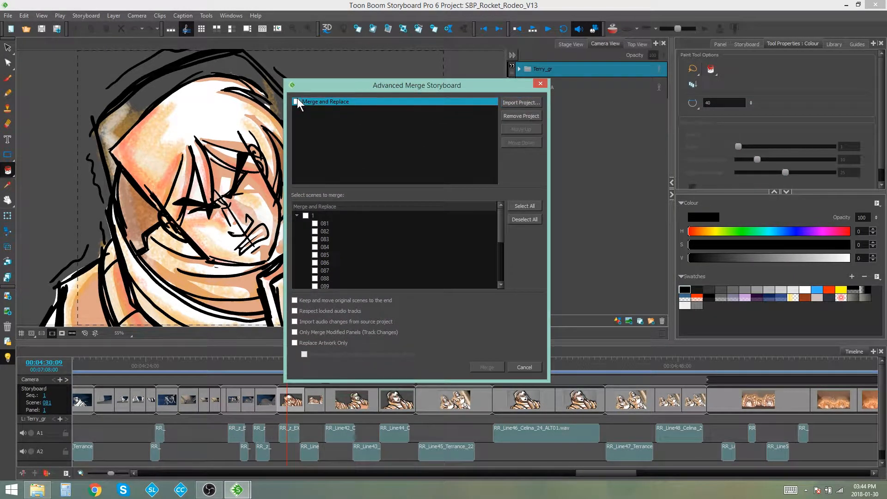
pyautogui.click(296, 102)
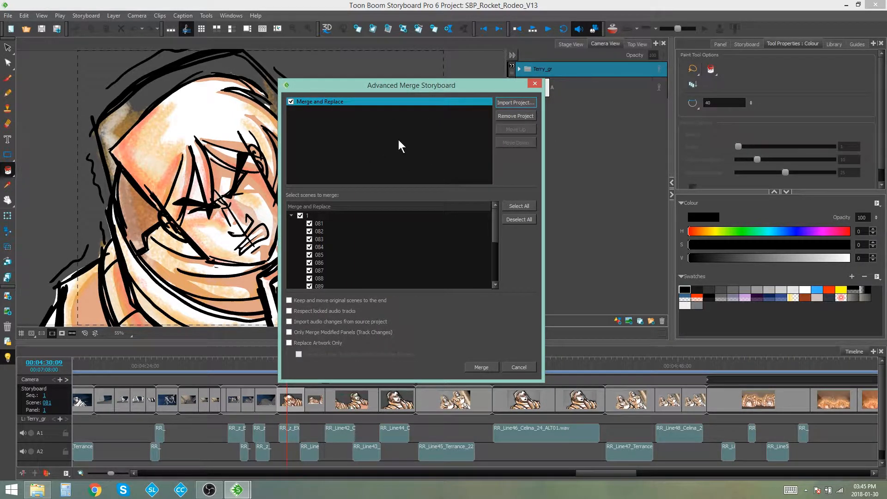
pyautogui.click(515, 102)
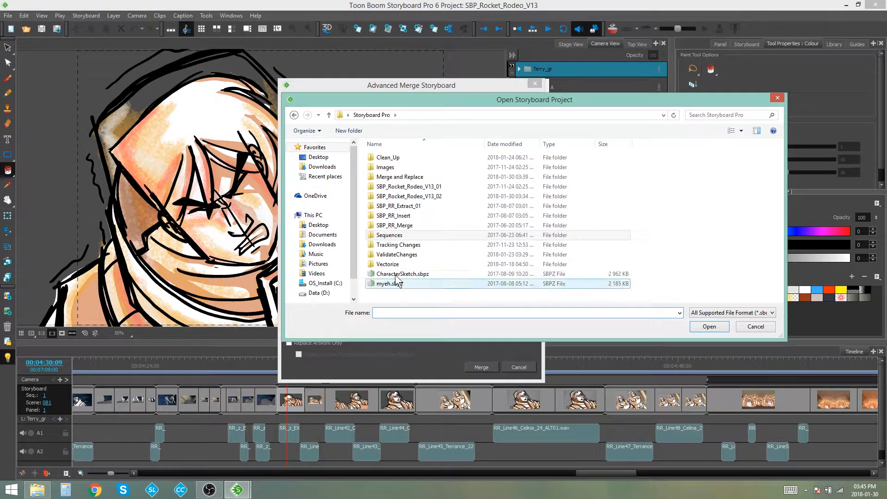
pyautogui.doubleClick(394, 215)
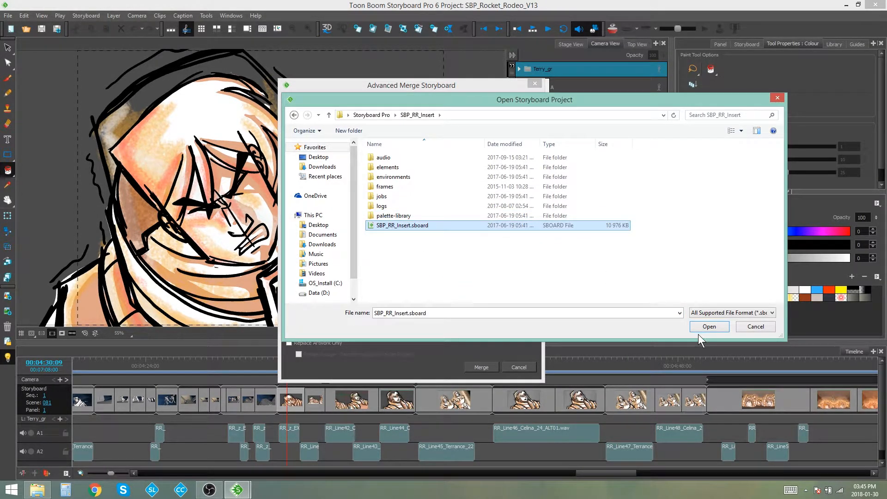
pyautogui.click(709, 326)
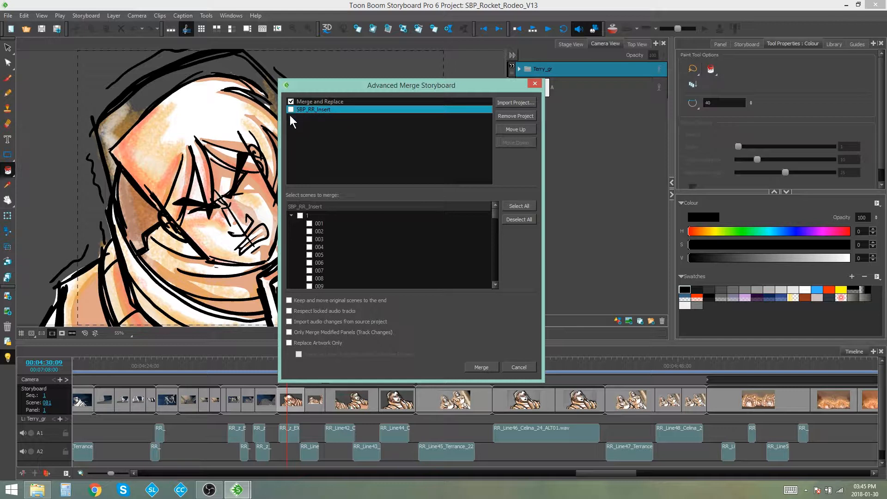
pyautogui.moveTo(399, 119)
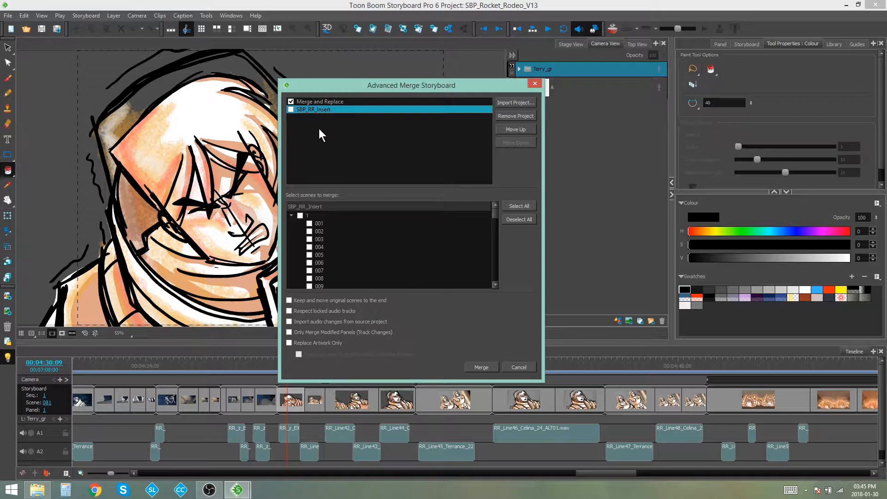
pyautogui.moveTo(513, 116)
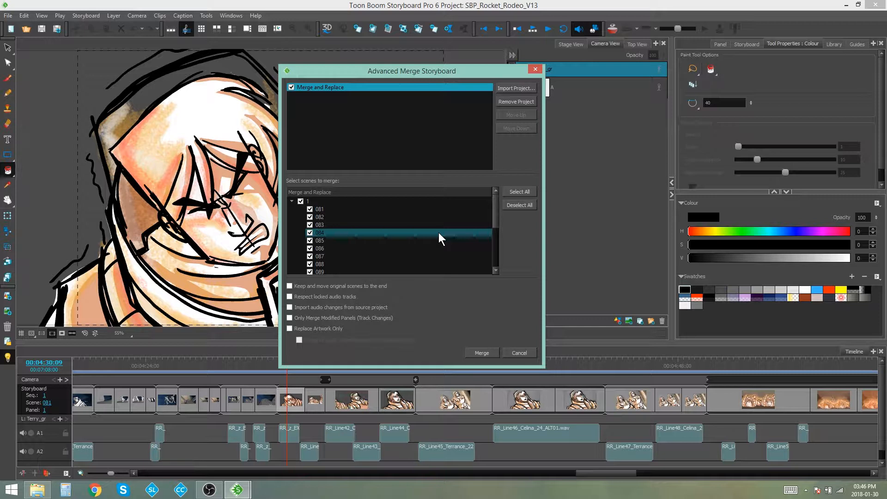
pyautogui.click(320, 209)
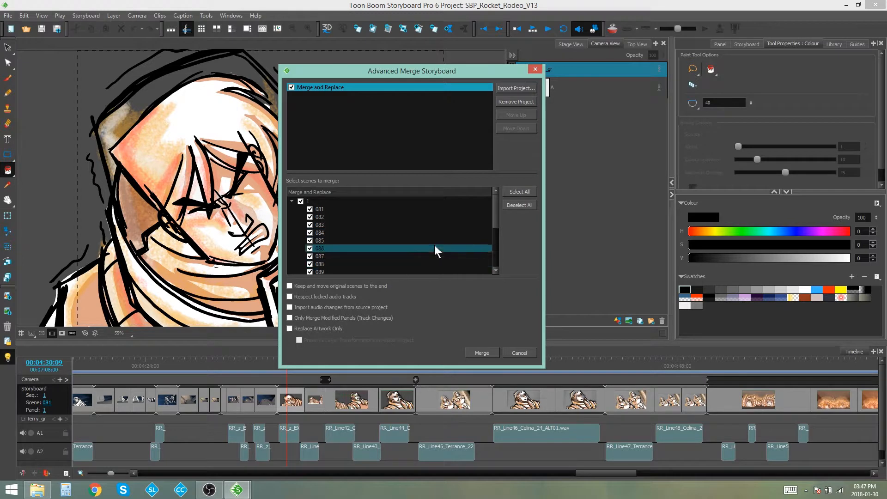
pyautogui.moveTo(381, 250)
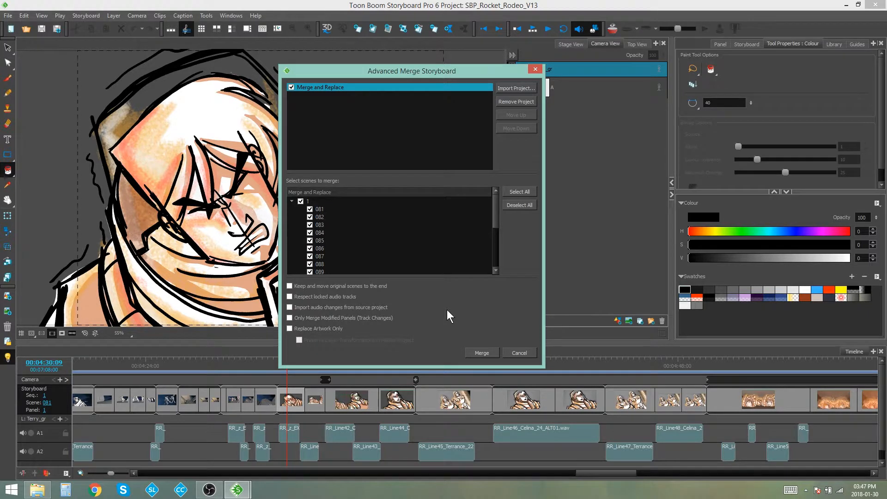
pyautogui.moveTo(397, 34)
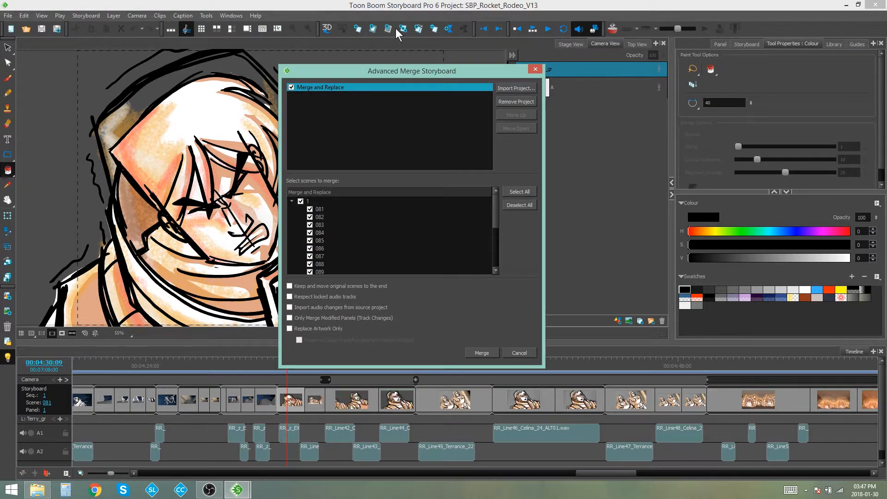
pyautogui.moveTo(435, 321)
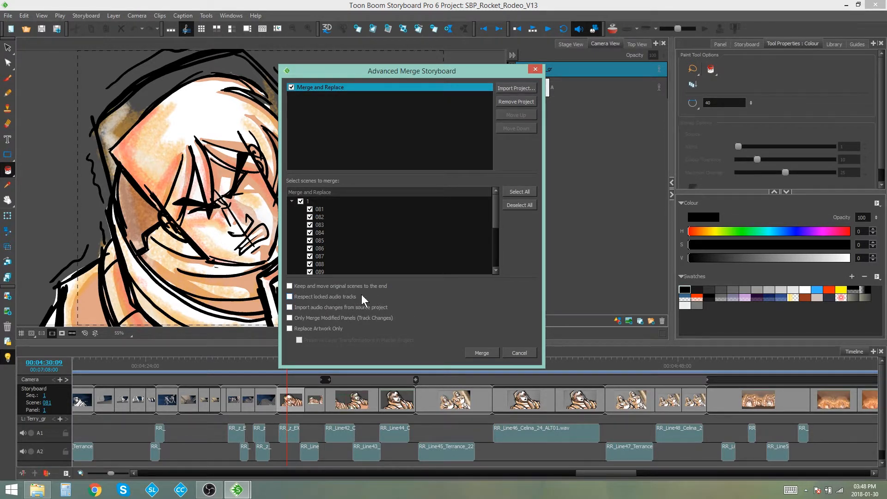
pyautogui.moveTo(477, 303)
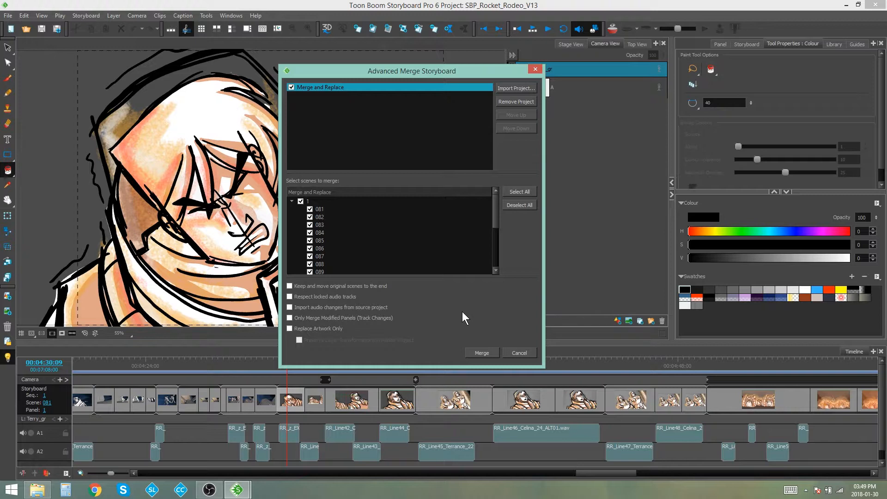
pyautogui.click(290, 328)
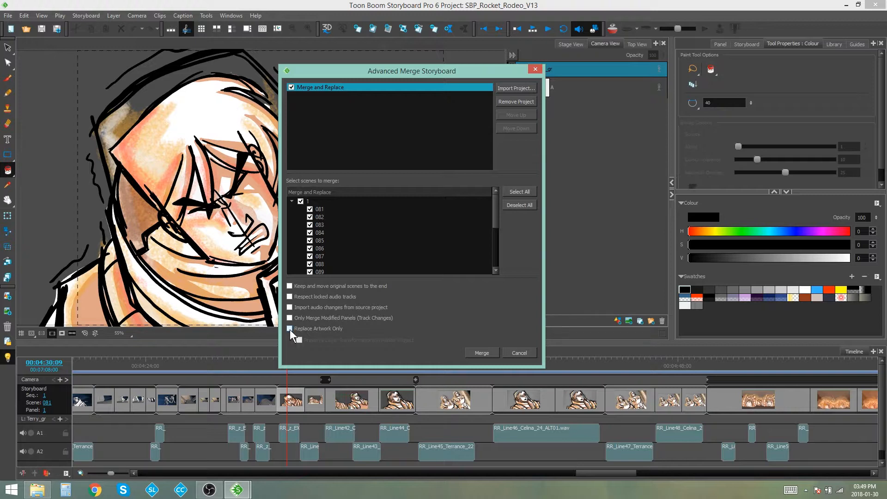
pyautogui.click(290, 329)
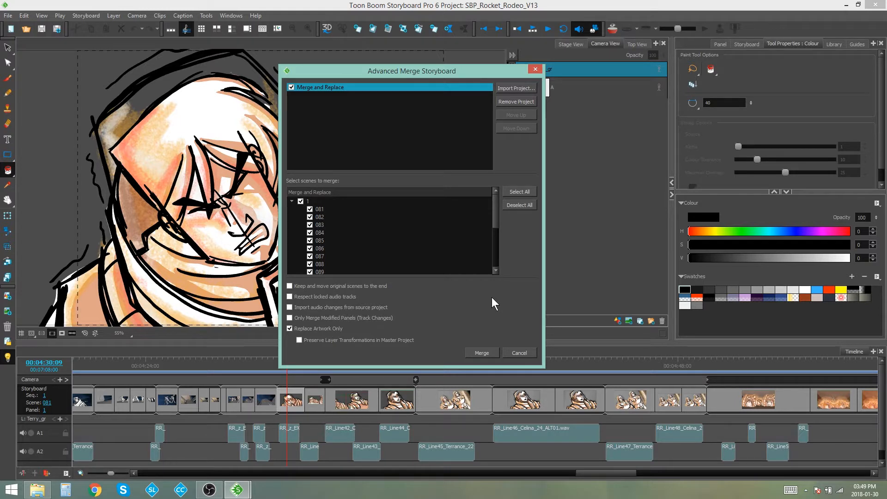
pyautogui.moveTo(298, 351)
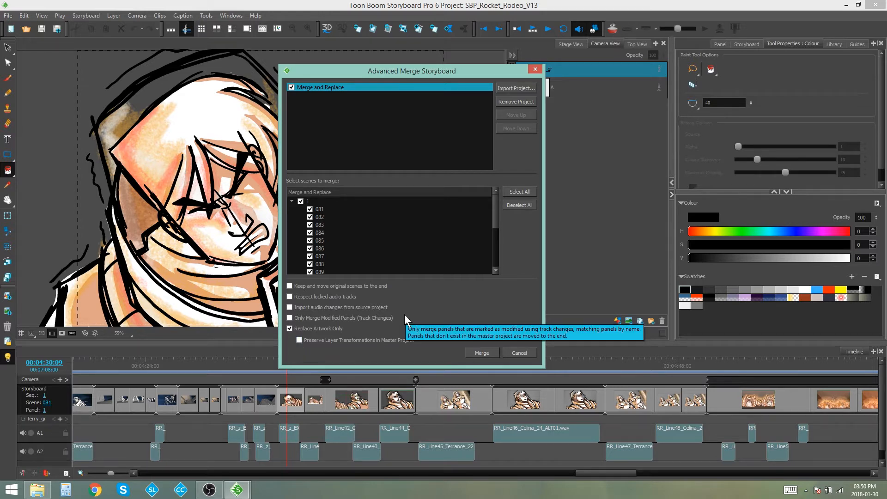
pyautogui.moveTo(513, 293)
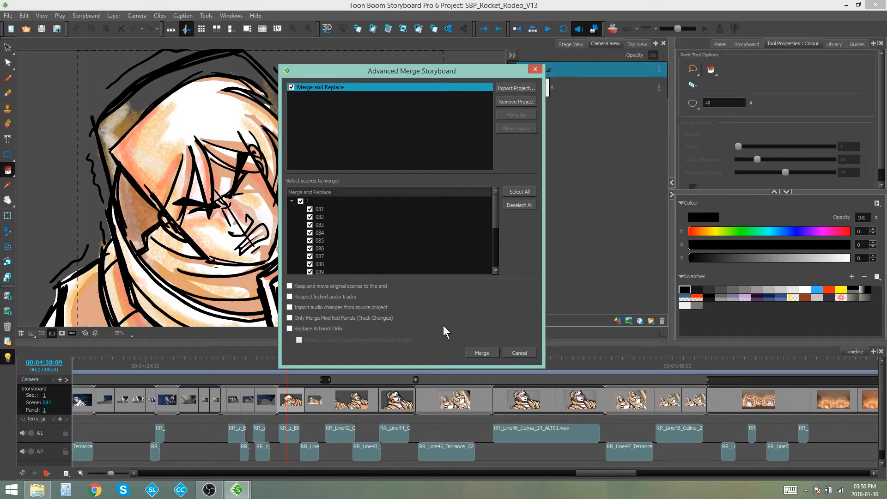
pyautogui.moveTo(452, 324)
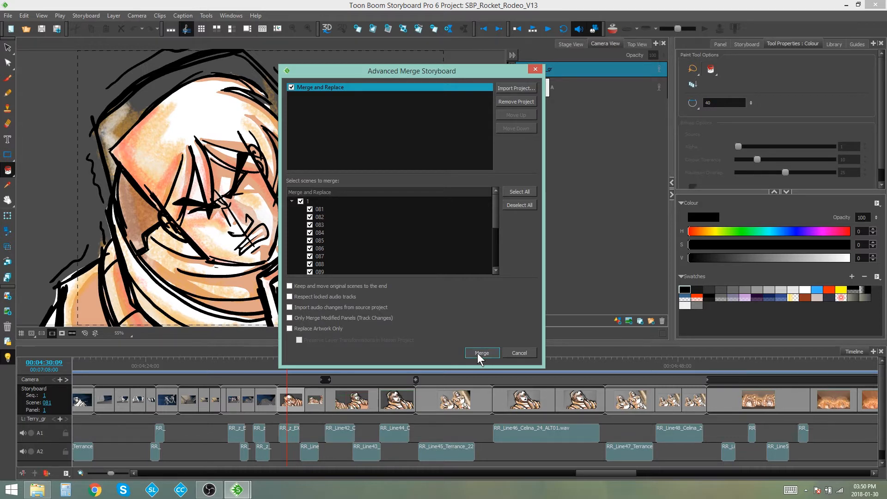
# Run the merge into the master storyboard and acknowledge the 'Merge successfully completed' notice
pyautogui.click(482, 352)
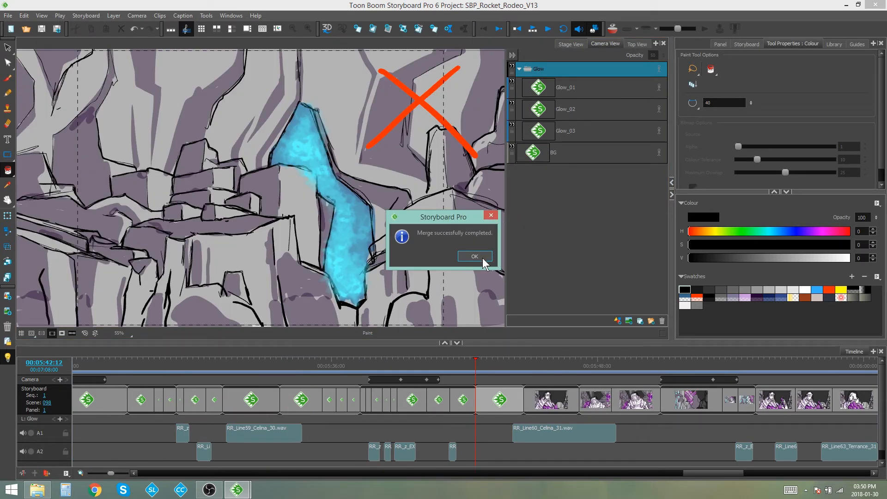
pyautogui.click(474, 256)
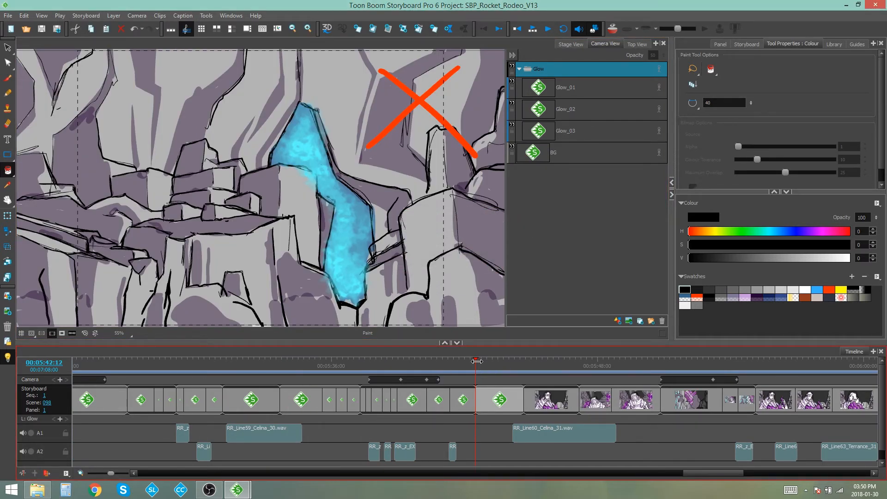